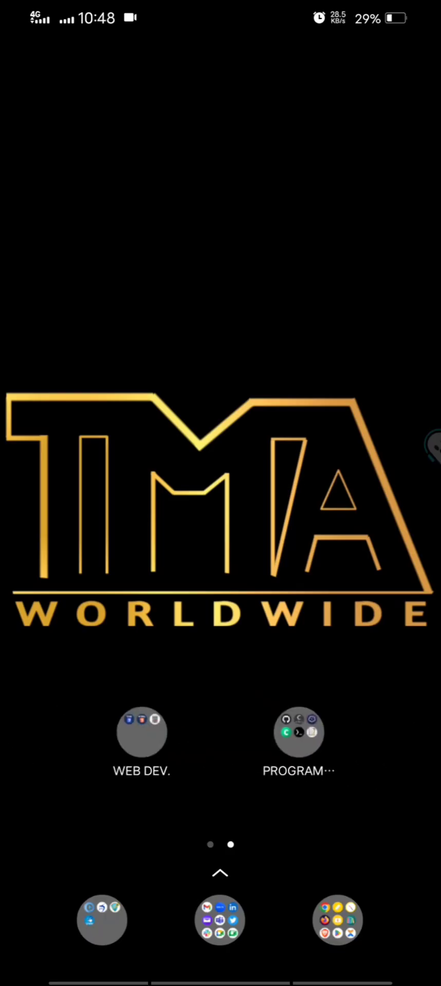
# Step: Launch Termux from the PROGRAMMING folder, then clear the screen and list the home directory
pyautogui.click(299, 732)
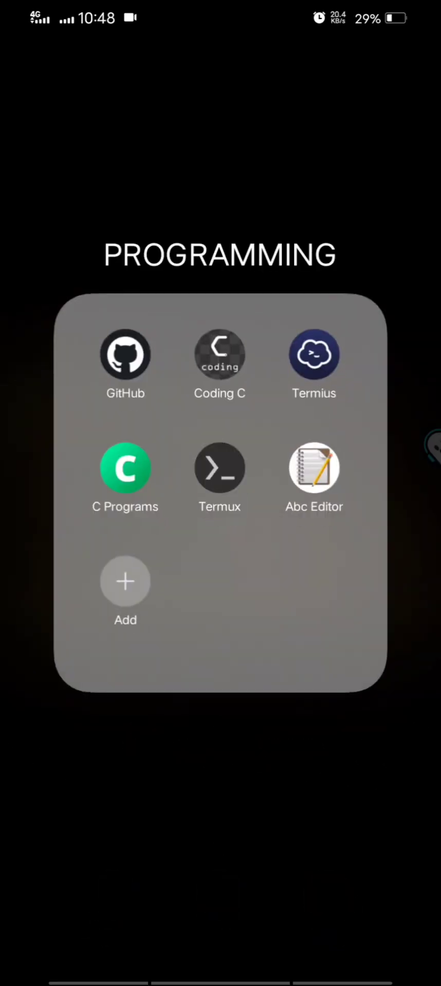
pyautogui.click(219, 467)
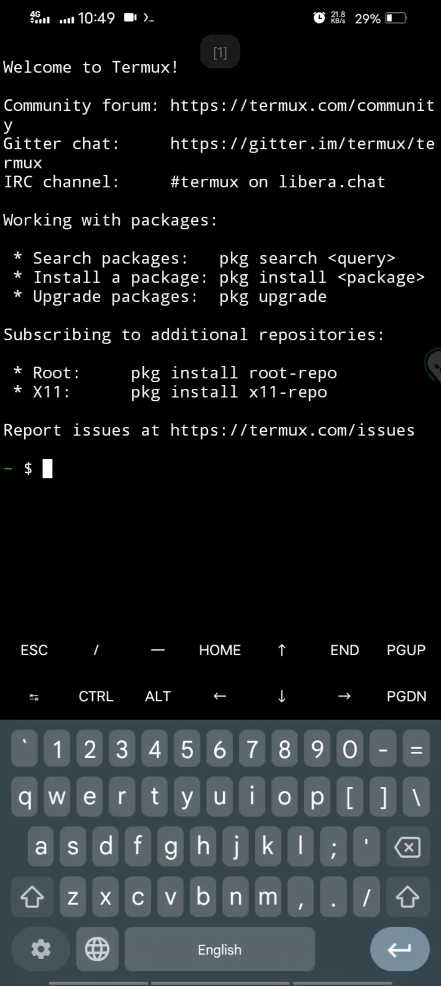
pyautogui.write('clear')
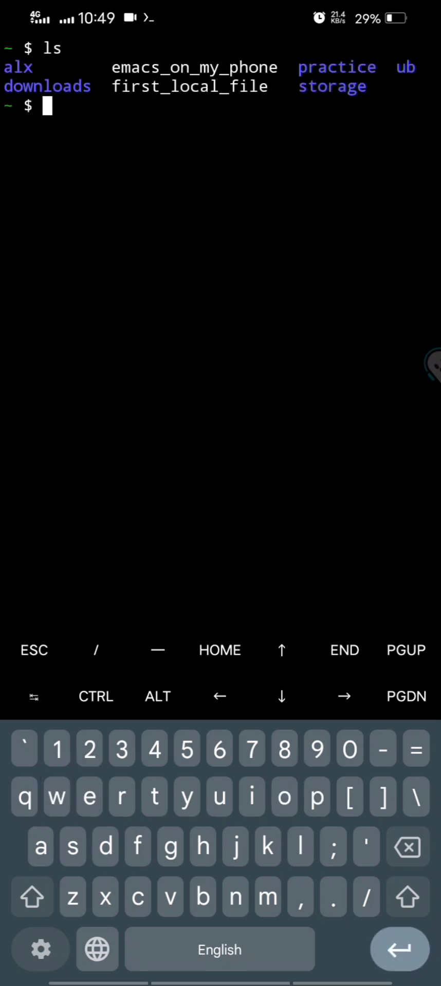
pyautogui.write('cd')
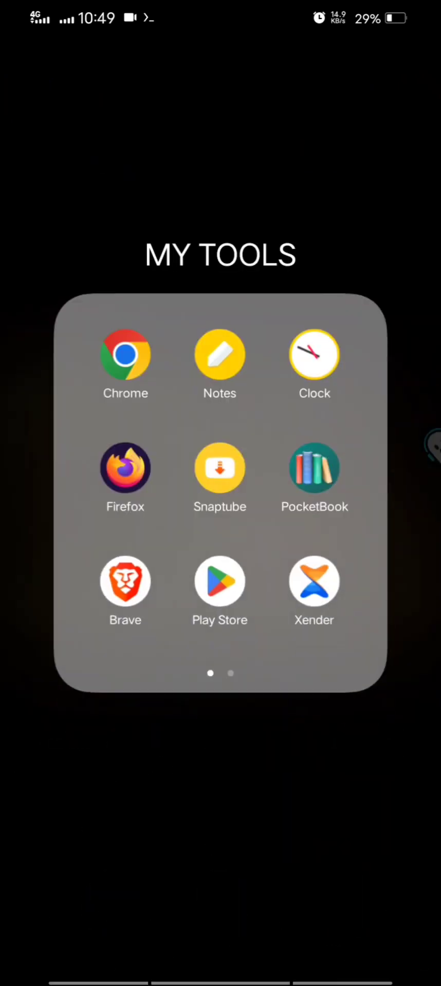
# Step: Open the GitHub app to browse the account's repositories, including python-and-I
pyautogui.hscroll(-3)
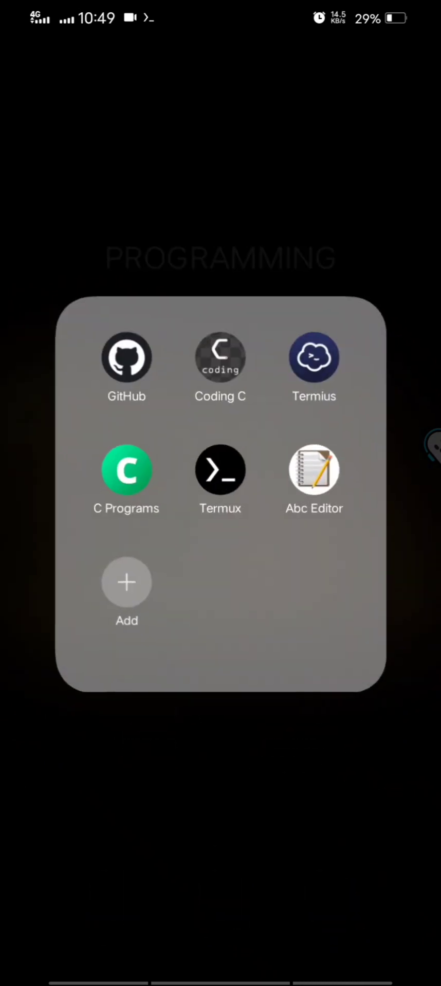
pyautogui.click(126, 357)
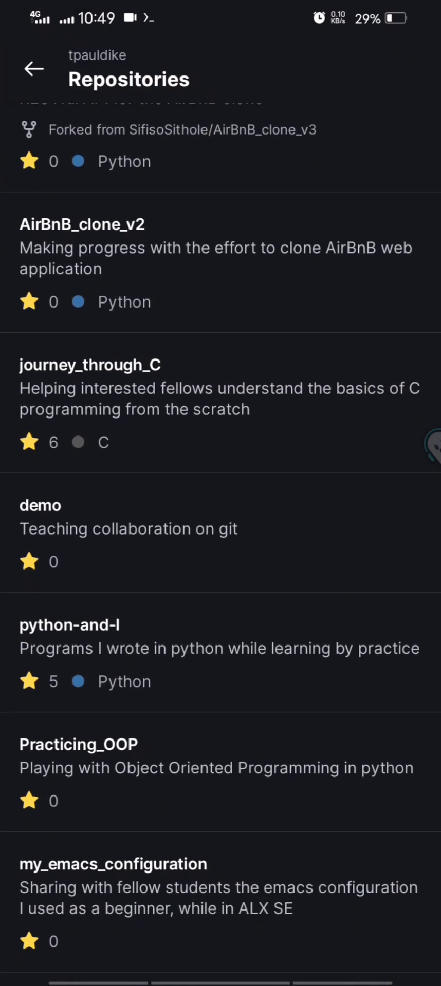
pyautogui.click(220, 648)
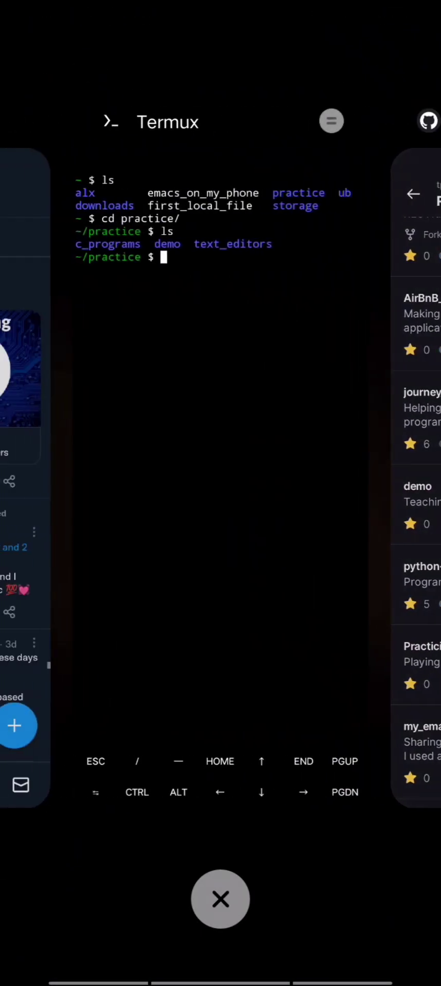
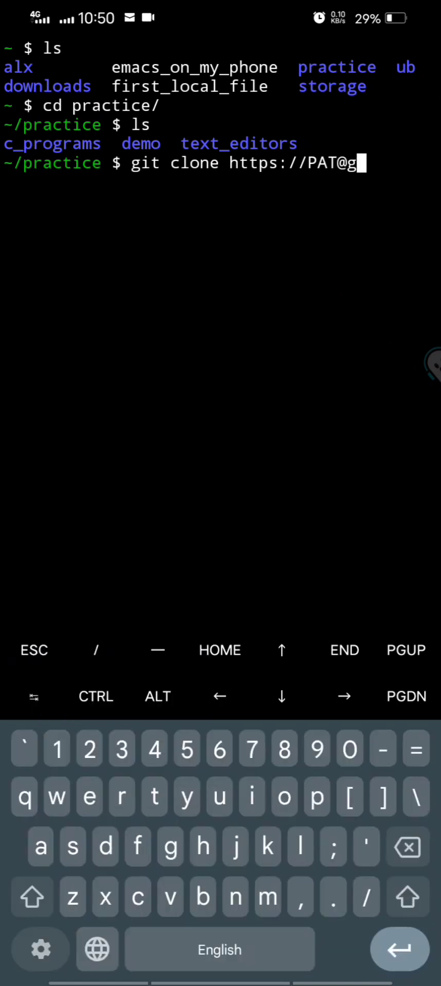
pyautogui.press('BackSpace')
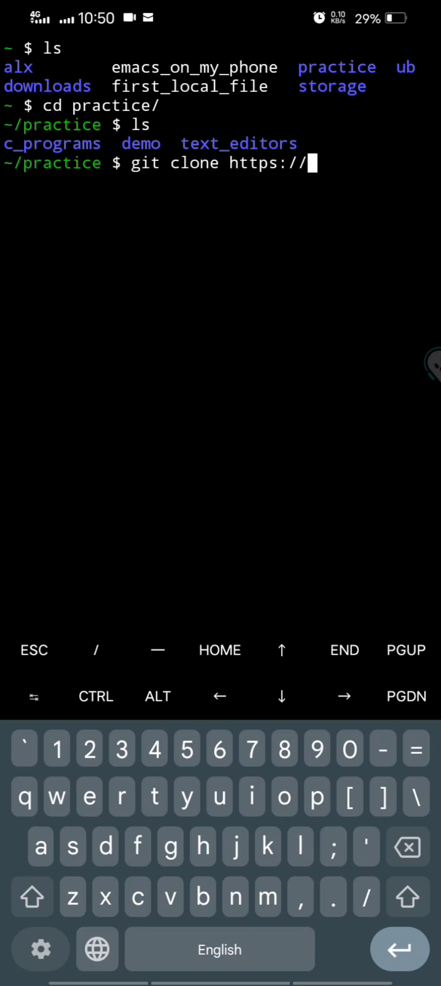
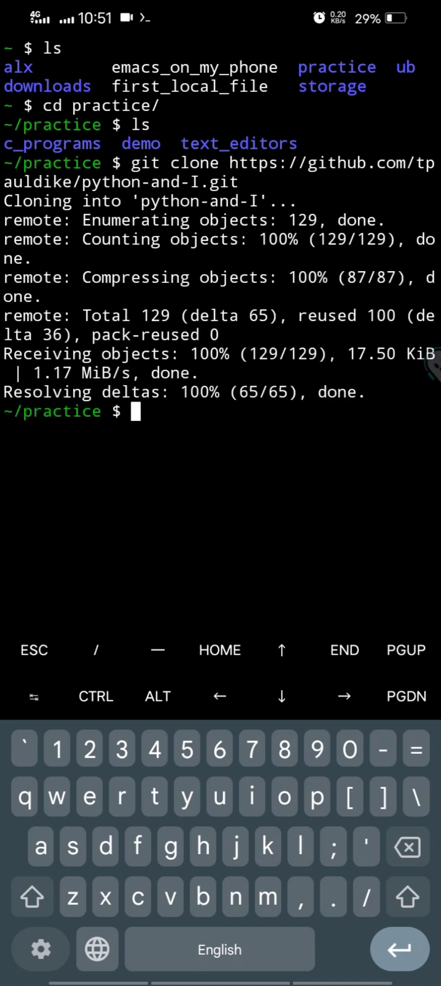
# Step: List ~/practice to confirm python-and-I appears, and begin cd python-and-I/
pyautogui.press('Return')
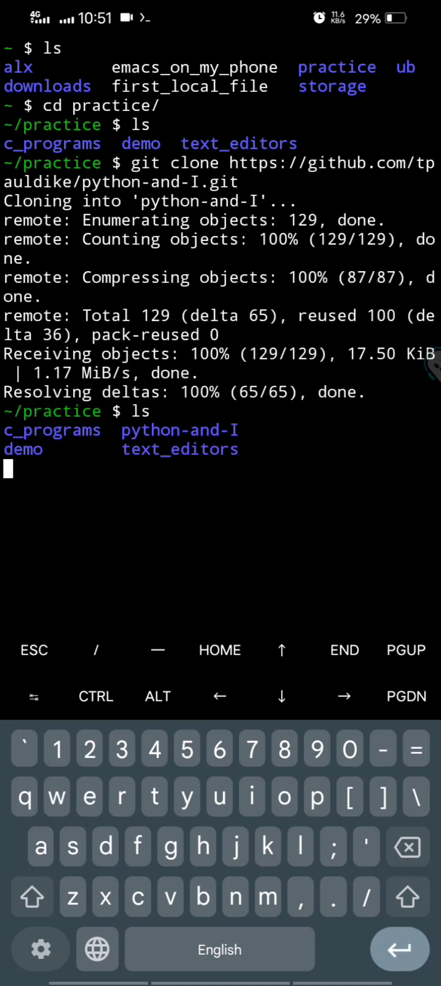
pyautogui.press('Return')
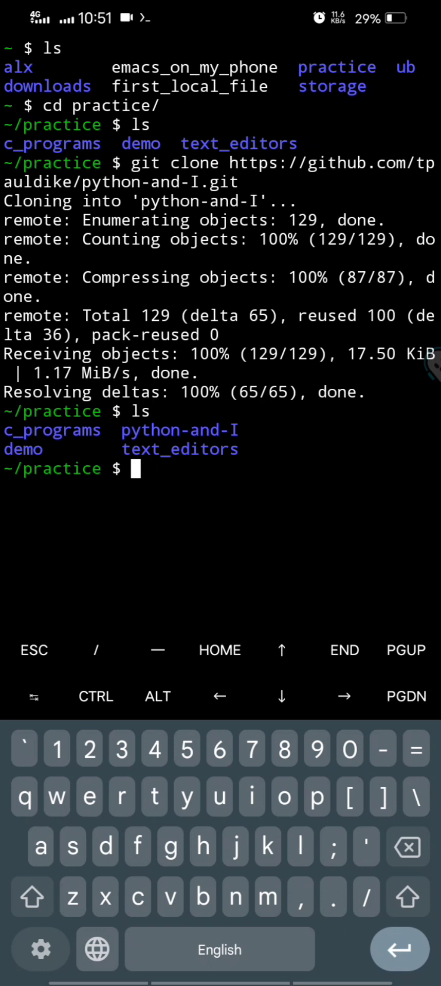
pyautogui.write('cd python-and-I/')
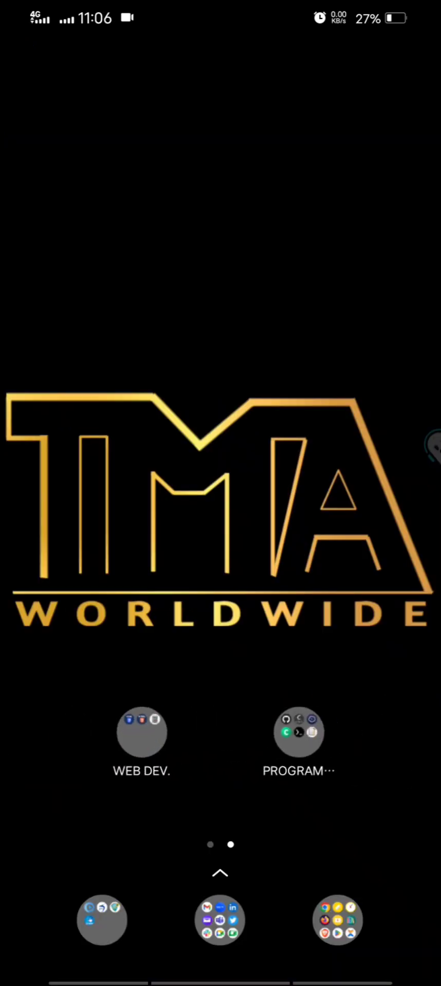
# Step: Reopen Termux, go into practice/python-and-I, and list its scripts, README.md and research_part1
pyautogui.click(298, 732)
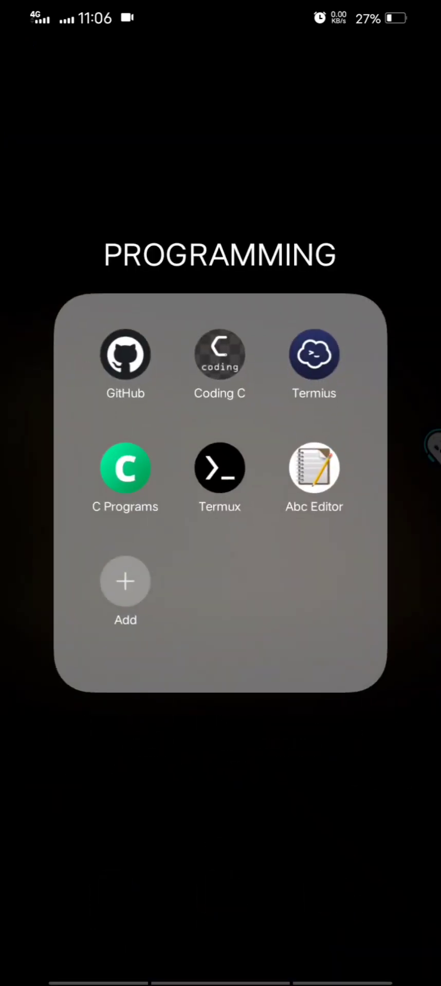
pyautogui.click(220, 468)
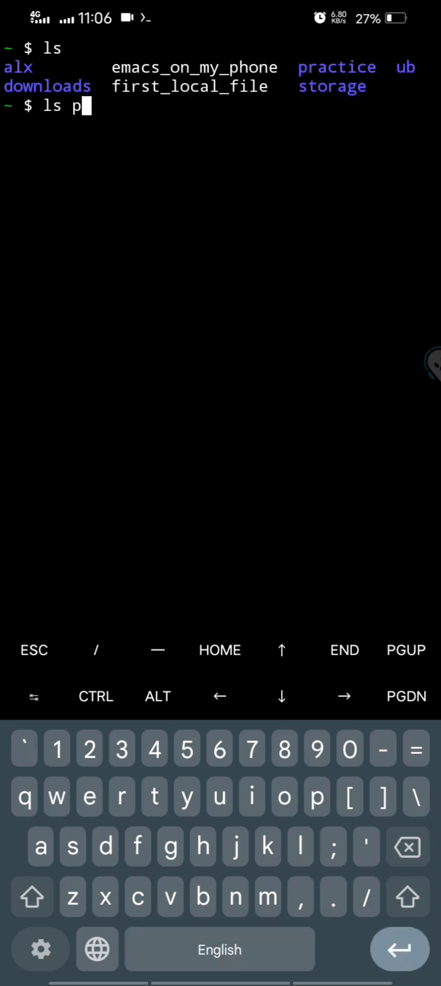
pyautogui.press('Return')
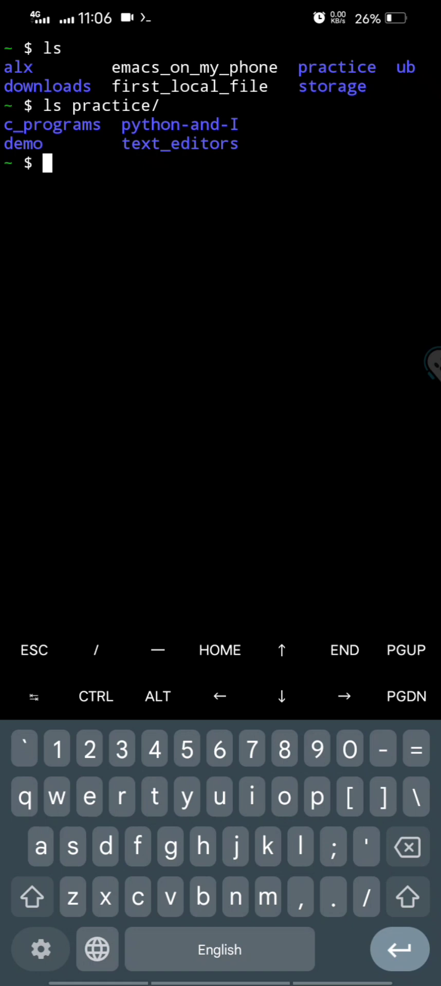
pyautogui.write('cd practice/')
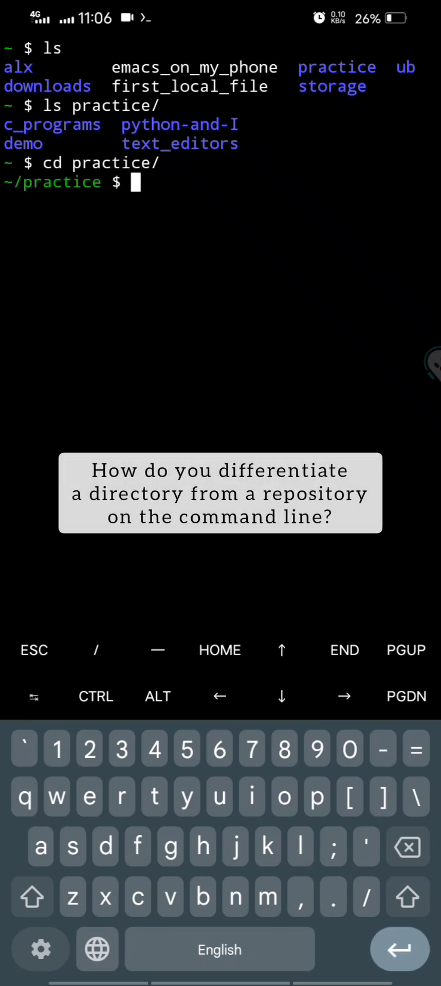
pyautogui.press('Return')
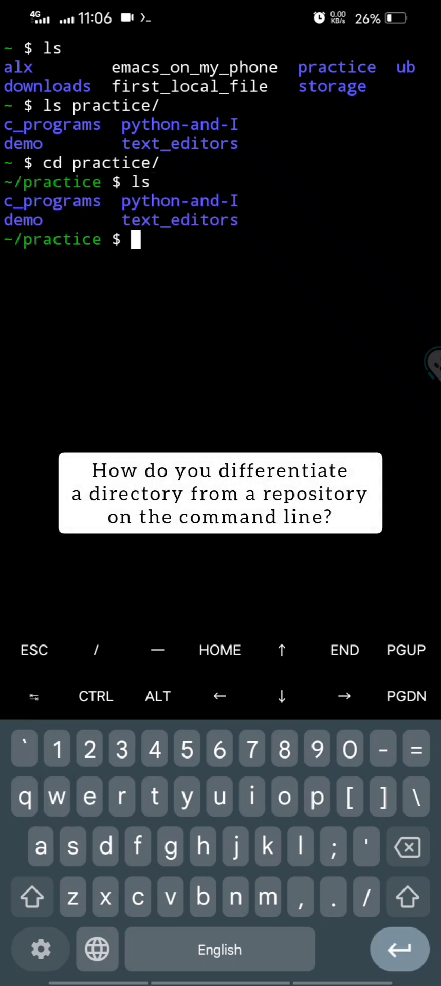
pyautogui.write('cd python-and-I/')
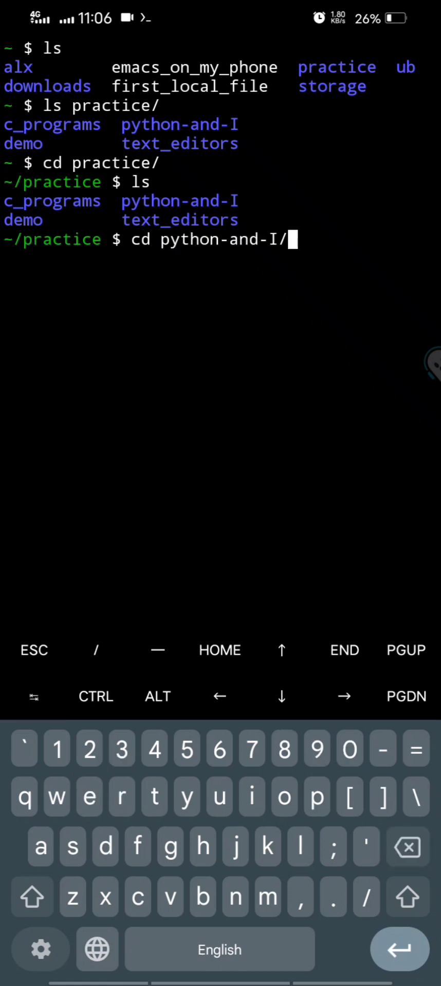
pyautogui.press('Return')
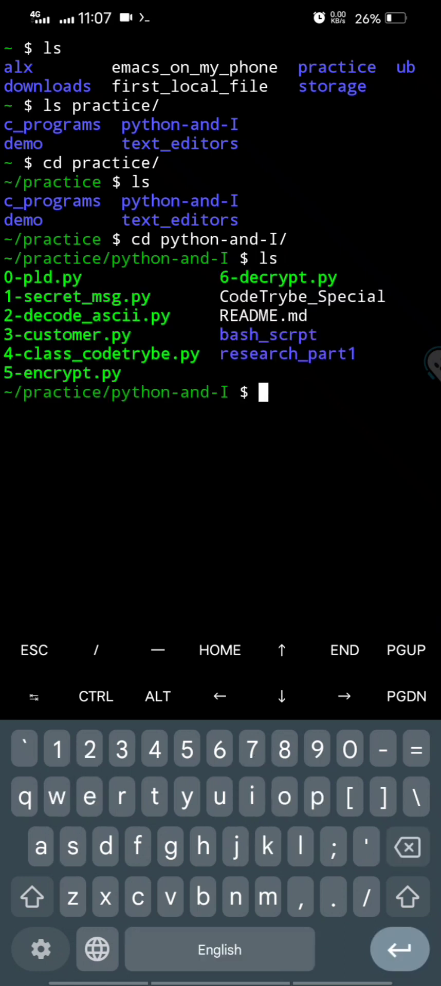
# Step: Reveal python-and-I's hidden .git folder with ls -a, then go back up to practice
pyautogui.write('ls -a')
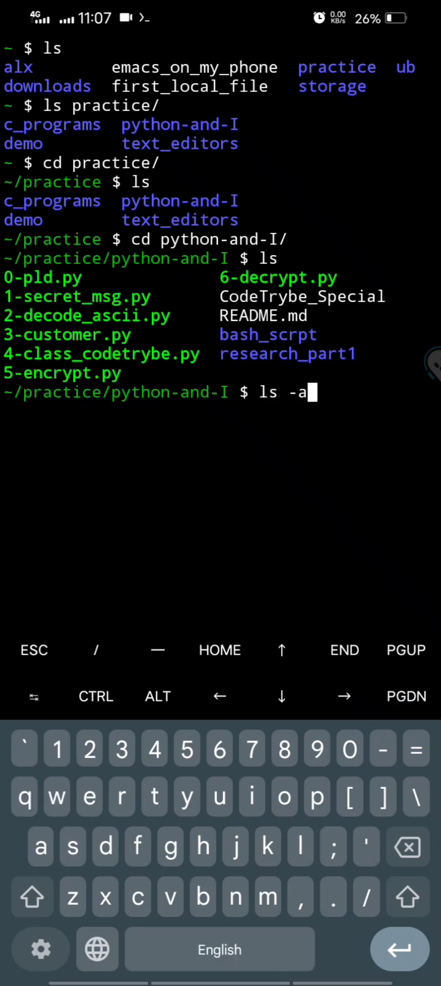
pyautogui.press('Return')
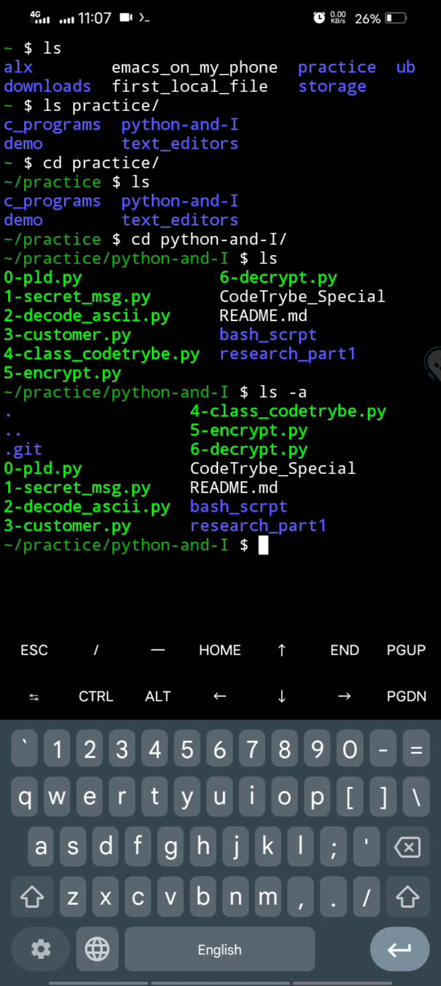
pyautogui.write('cd')
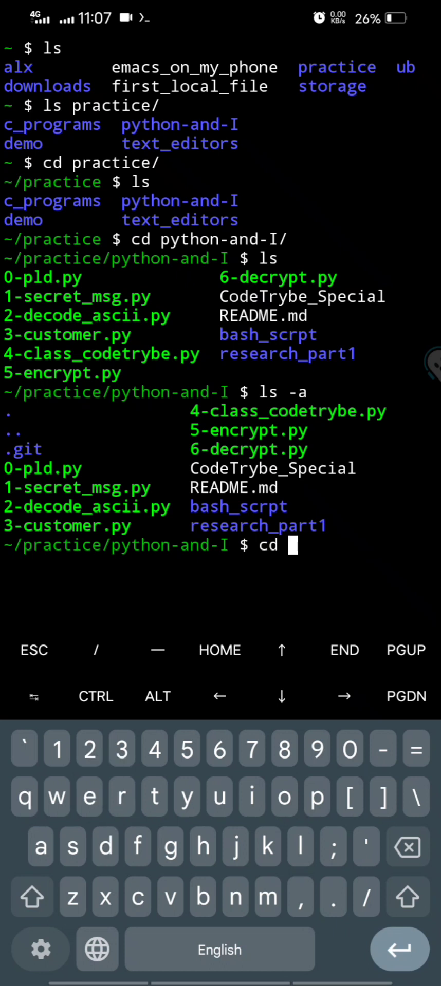
pyautogui.press('Return')
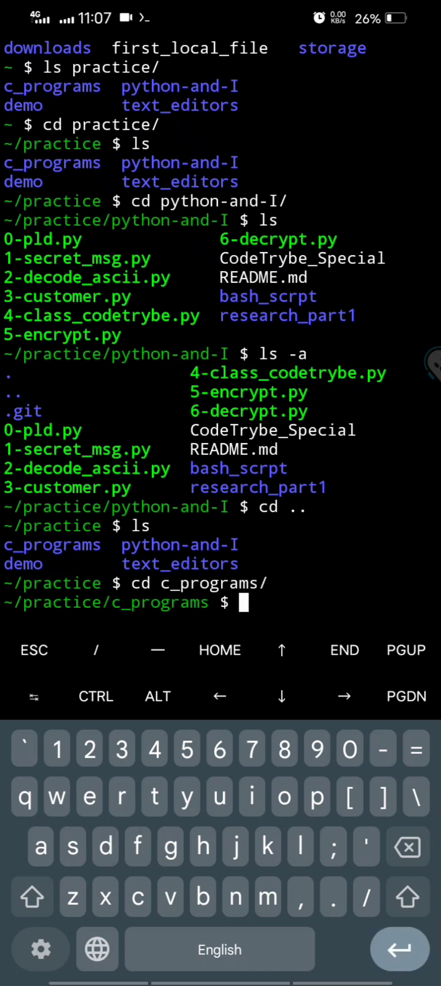
# Step: List the c_programs files, including hidden ones
pyautogui.press('Return')
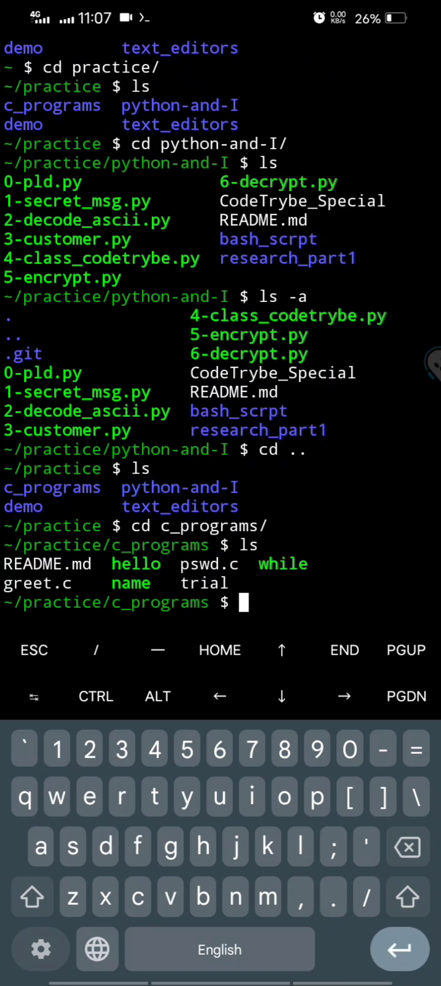
pyautogui.write('ls -a')
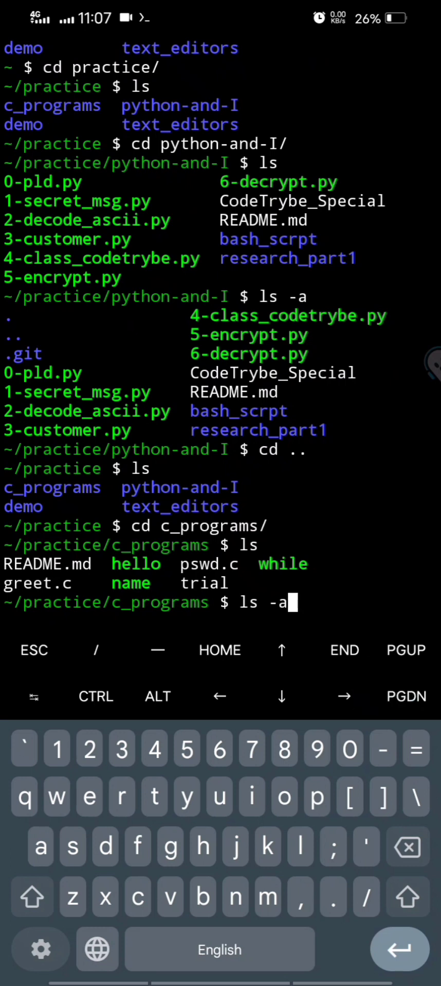
pyautogui.press('Return')
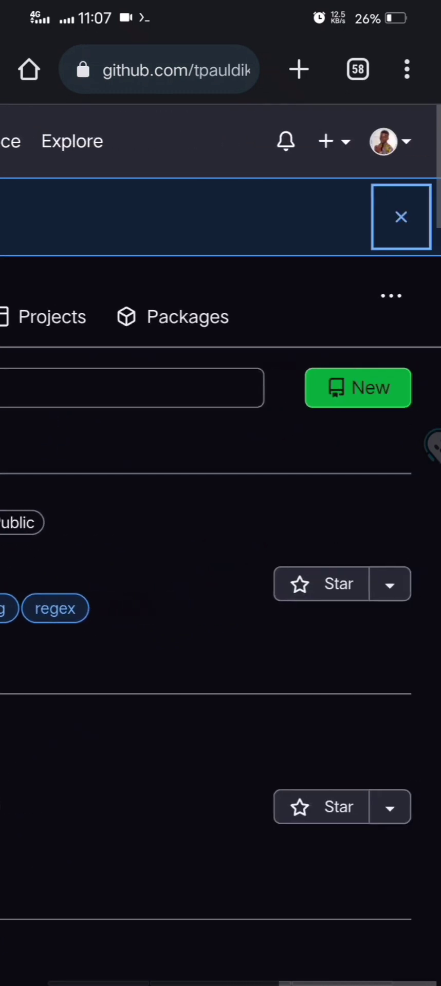
# Step: Start a new GitHub repository named c_programs
pyautogui.click(327, 140)
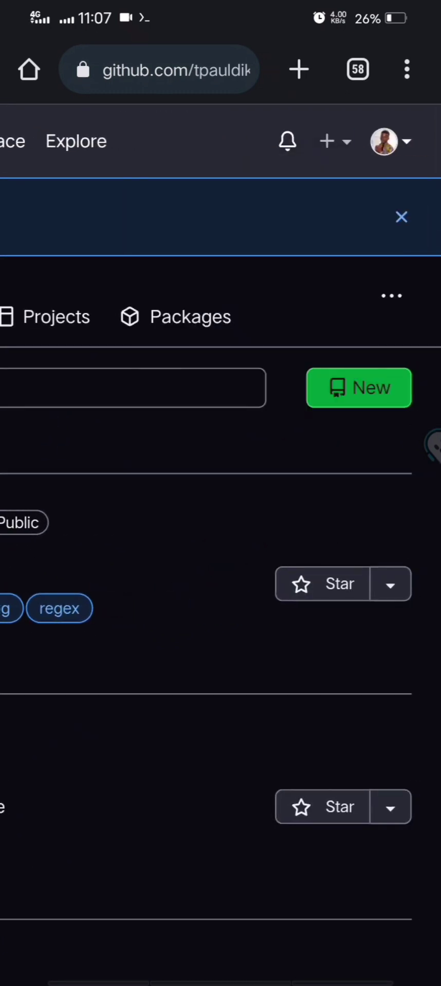
pyautogui.click(357, 387)
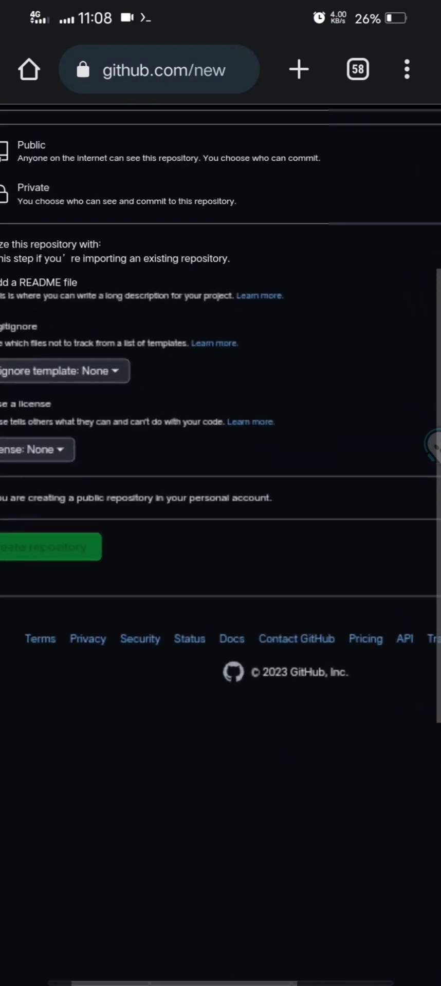
pyautogui.scroll(3)
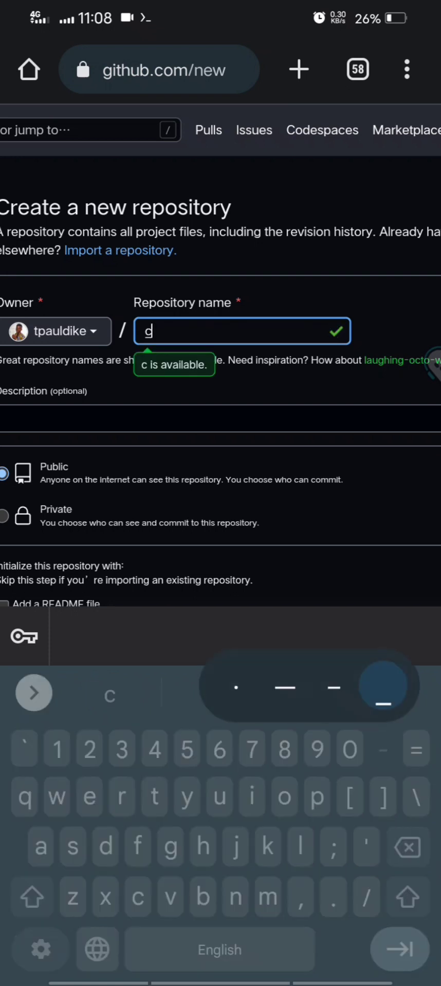
pyautogui.write('_progra')
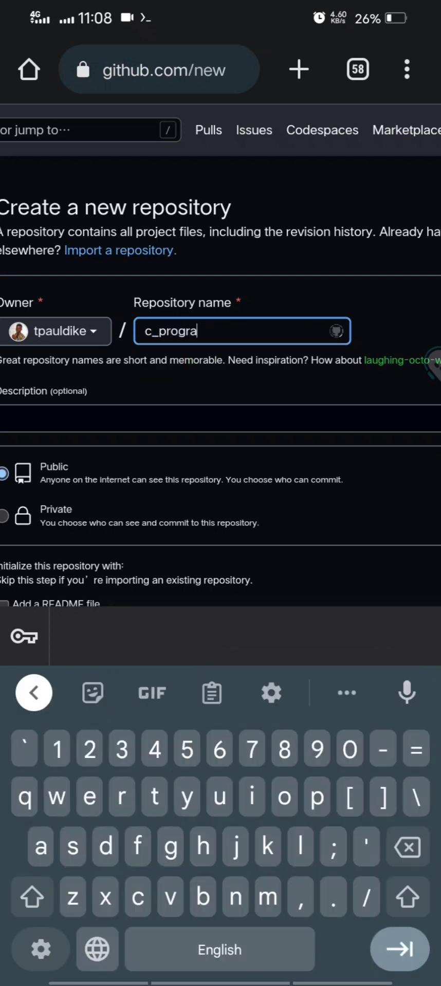
pyautogui.write('ms')
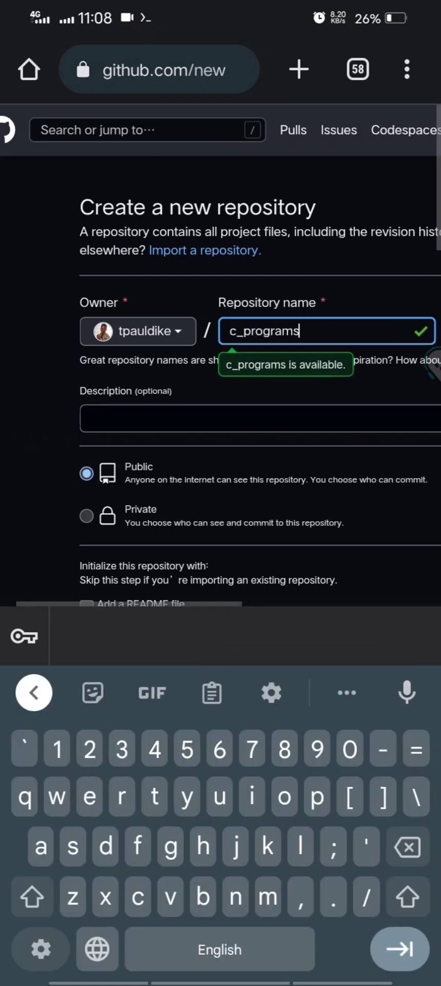
# Step: Add the description 'I created this repo to demonstrate how…' and create the public repository
pyautogui.write('I created')
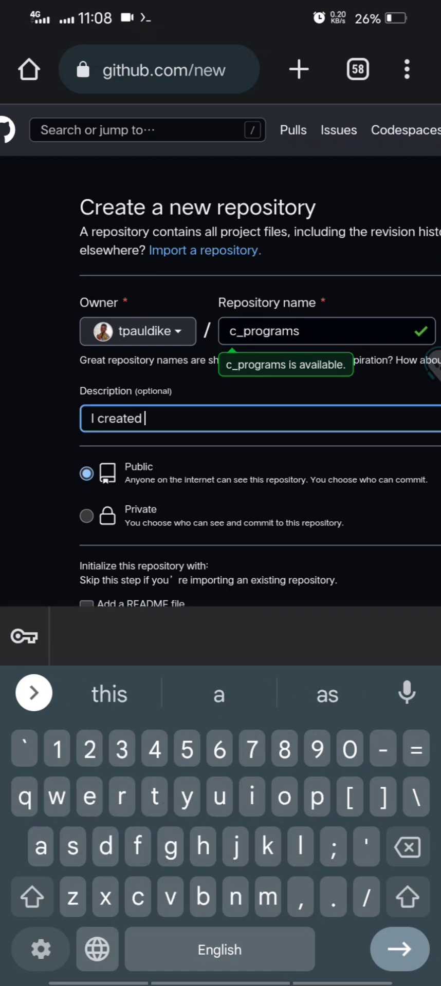
pyautogui.write('this repo to')
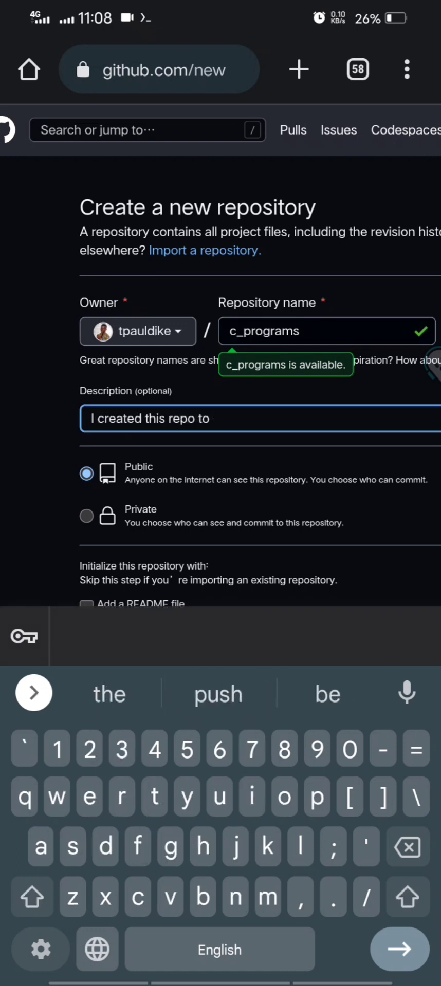
pyautogui.write('dem')
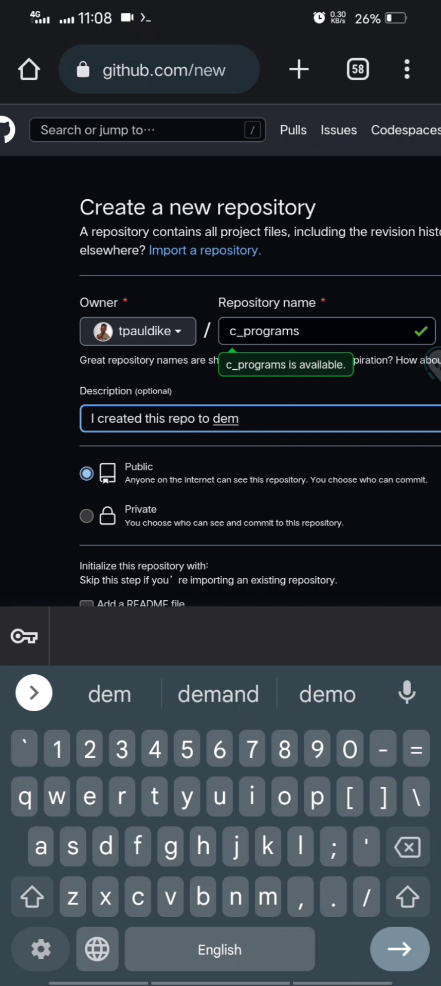
pyautogui.write('onstrate how to have your wo')
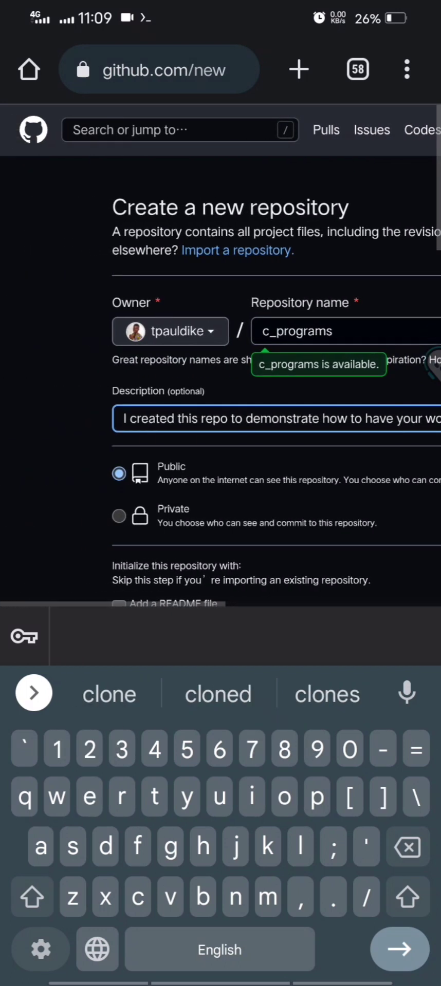
pyautogui.scroll(-3)
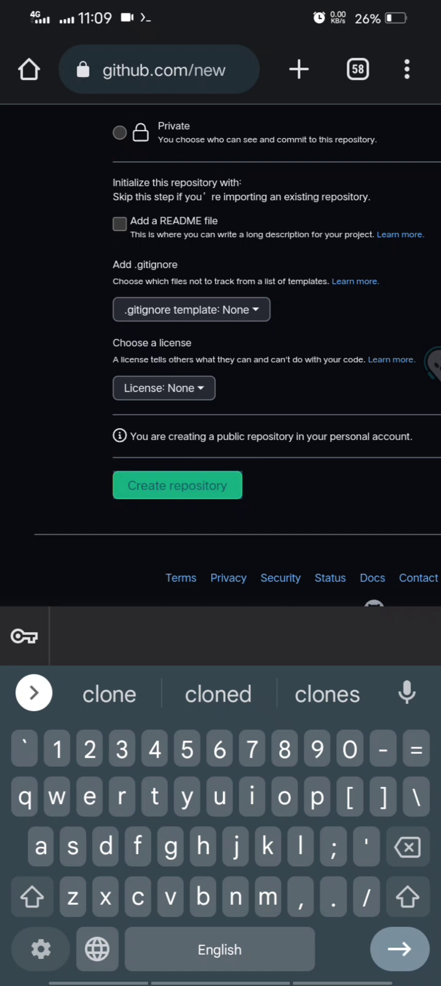
pyautogui.click(177, 485)
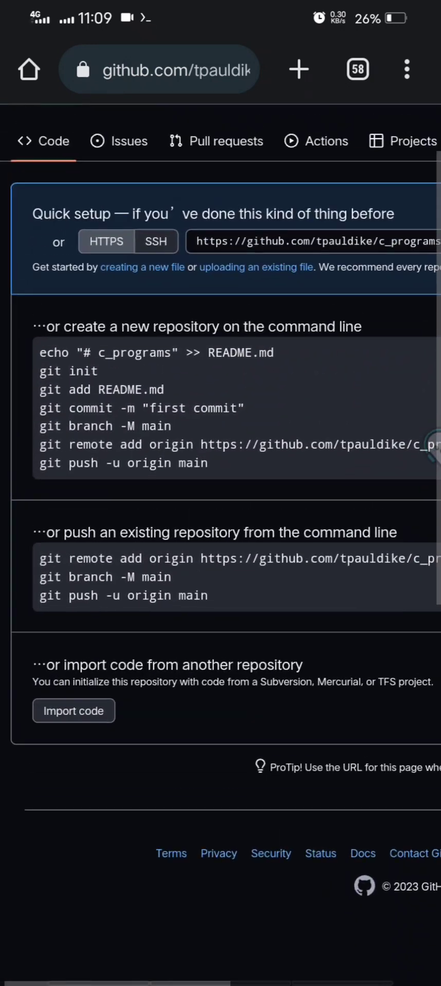
pyautogui.scroll(3)
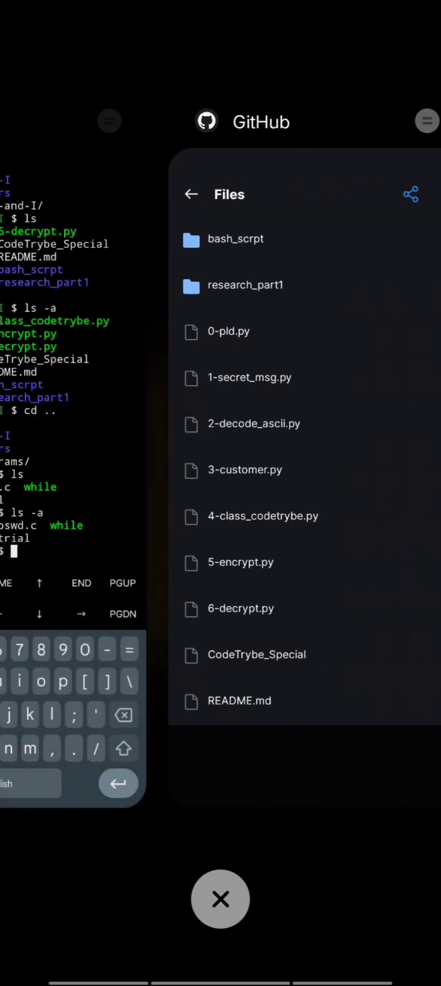
# Step: Back in Termux, show README.md ('Just a demo') and list the folder
pyautogui.click(220, 898)
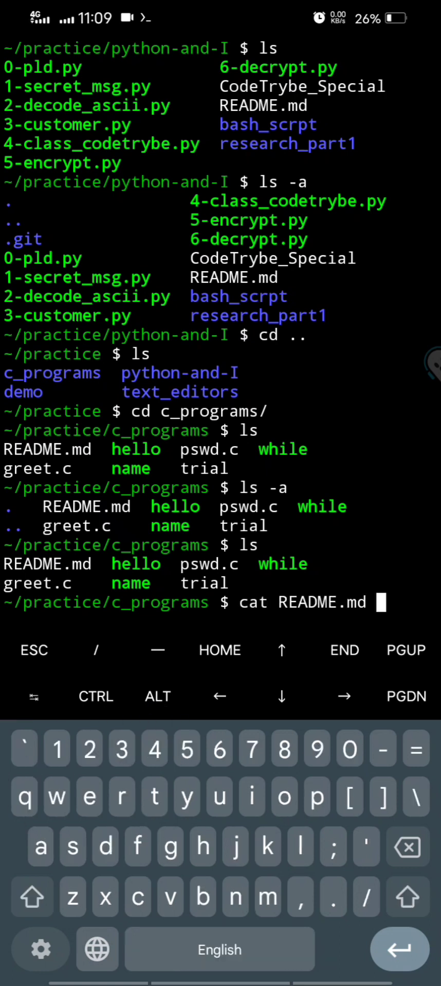
pyautogui.press('Return')
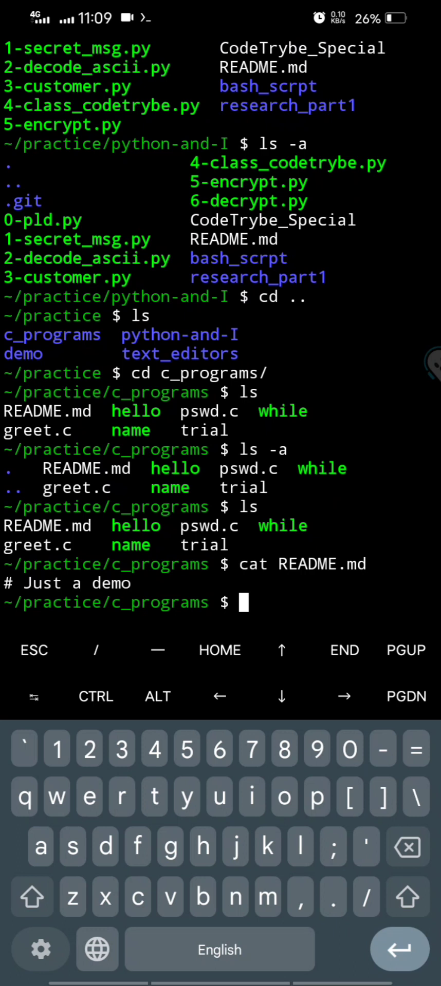
pyautogui.write('ls -a')
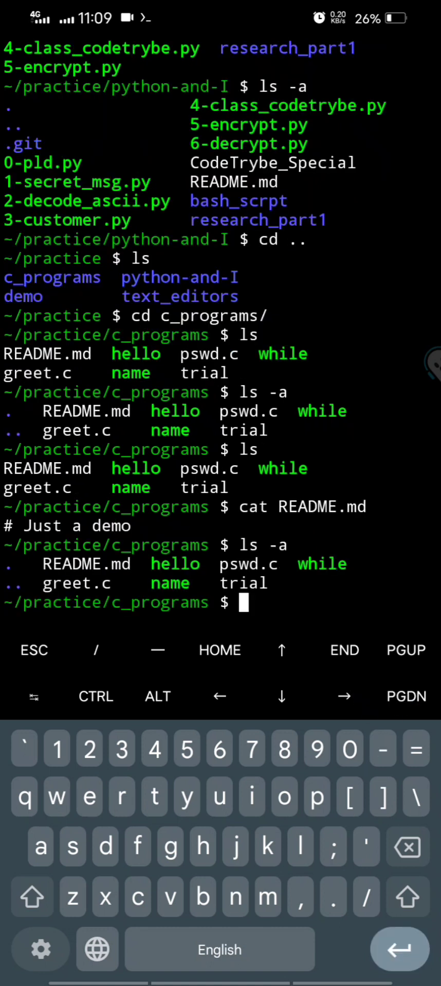
# Step: Initialise a Git repository in c_programs with git init
pyautogui.write('git')
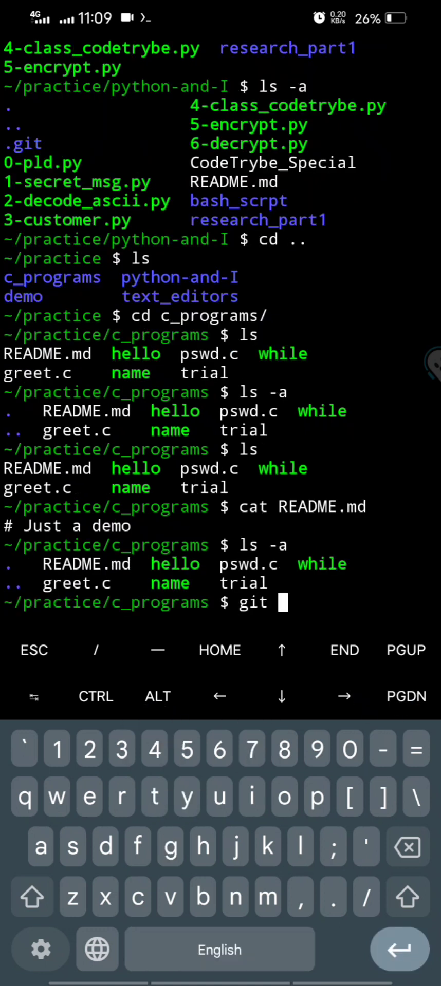
pyautogui.write('ini')
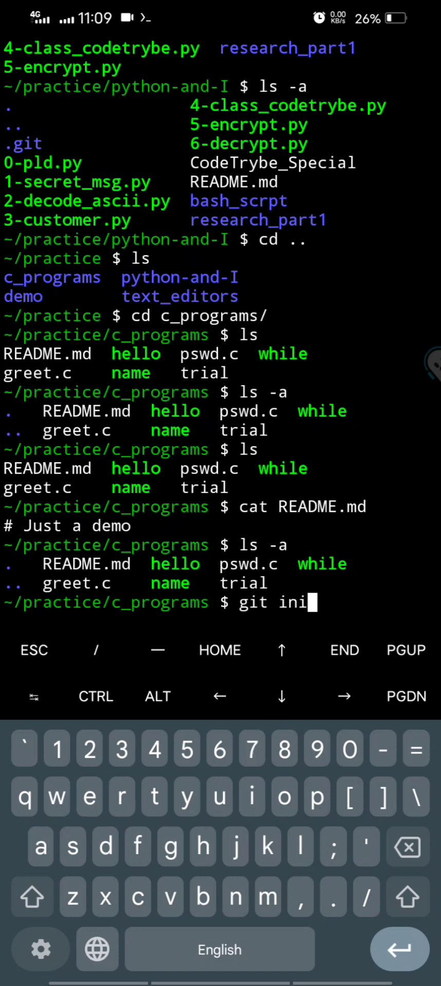
pyautogui.write('t')
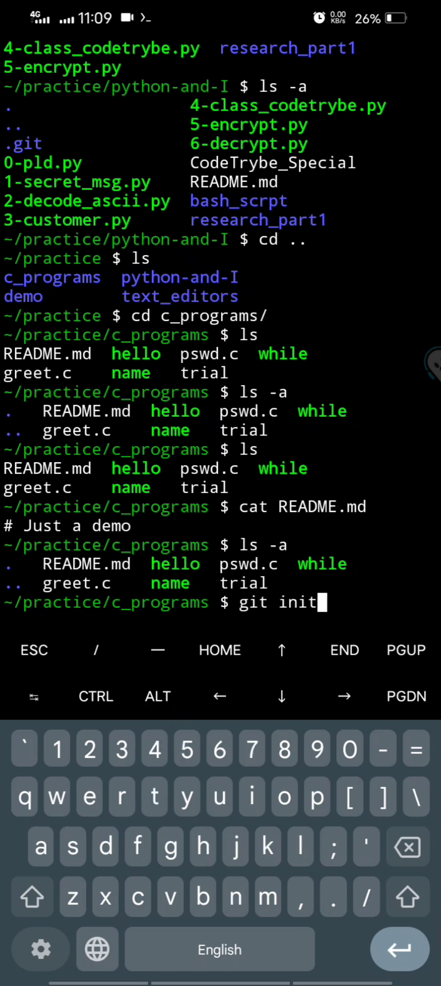
pyautogui.press('Enter')
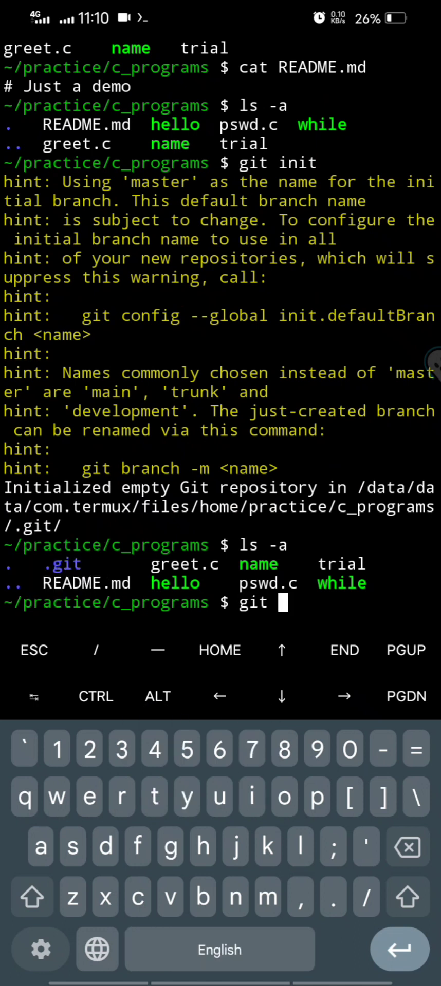
# Step: Stage all c_programs files with git add ., checking GitHub's setup instructions
pyautogui.write('add')
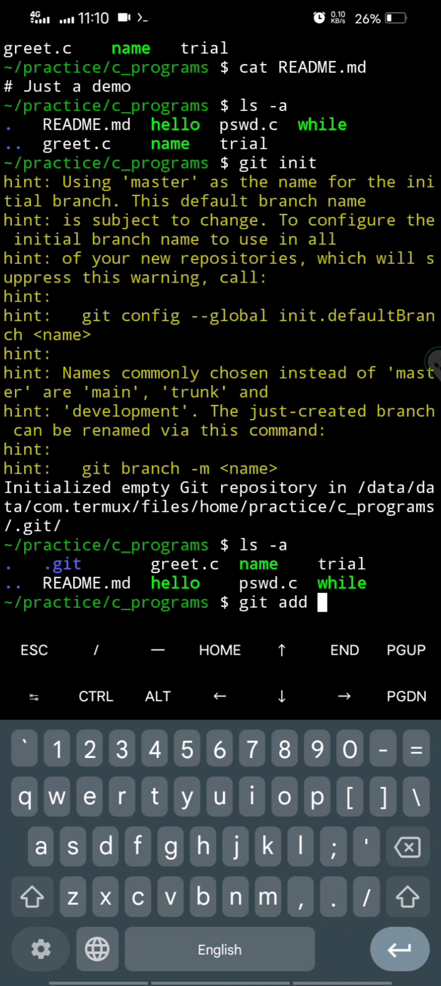
pyautogui.write('.')
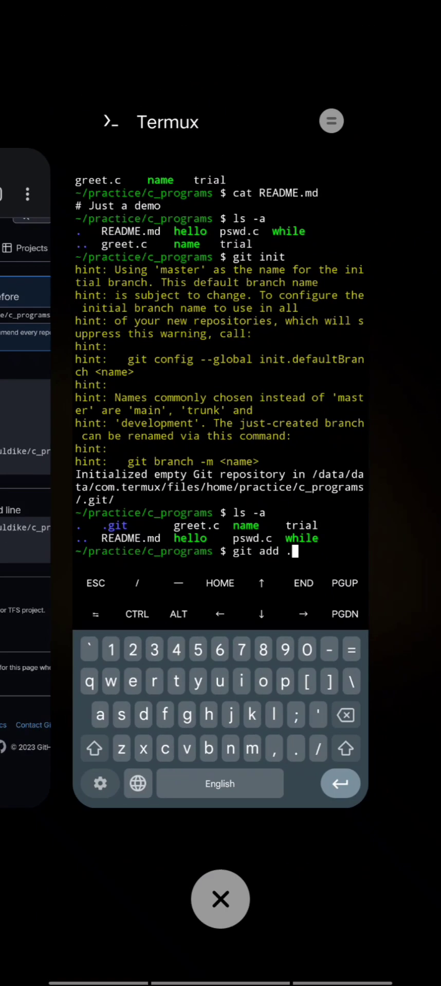
pyautogui.click(220, 898)
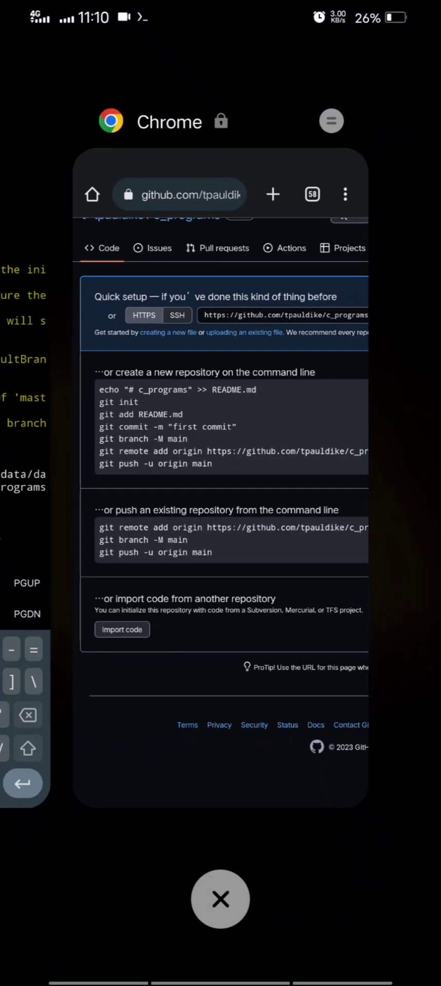
pyautogui.click(220, 899)
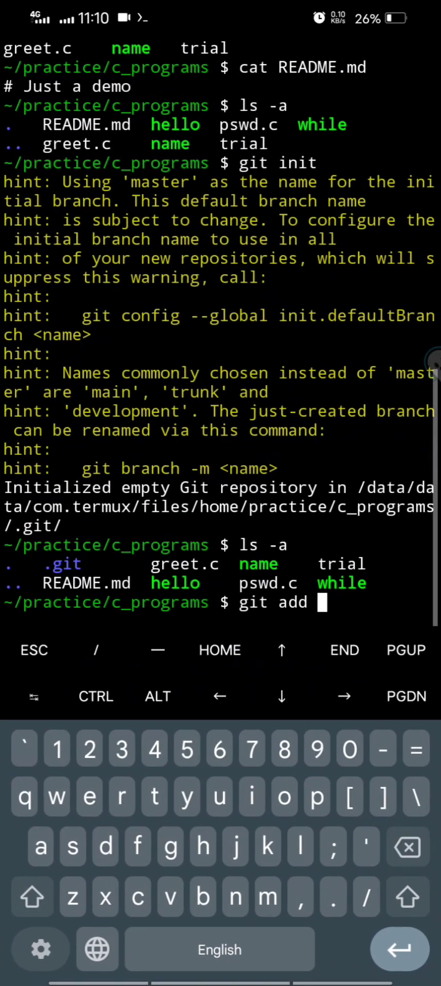
pyautogui.write('README.md')
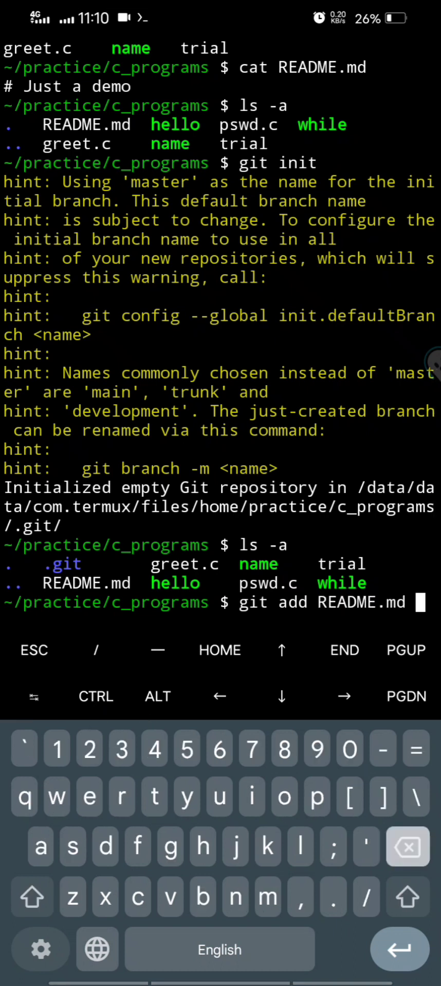
pyautogui.click(407, 847)
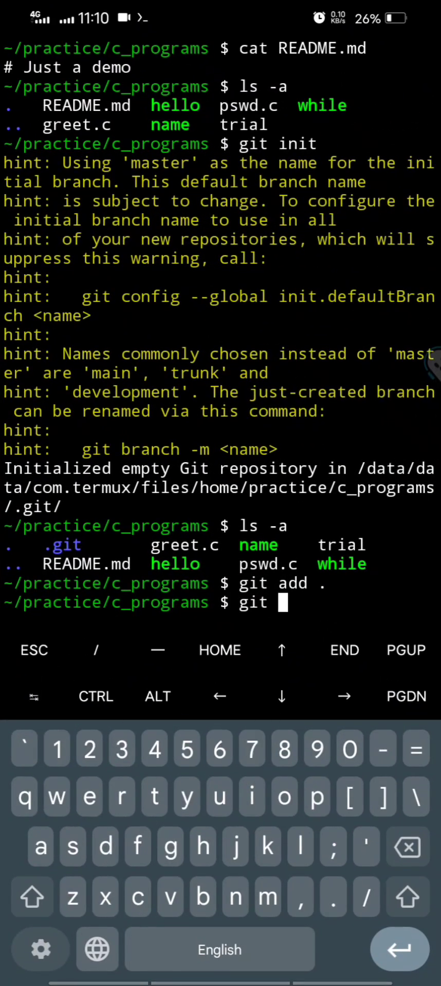
# Step: Commit the seven staged files with the message 'a demo on git'
pyautogui.write("commit -m '")
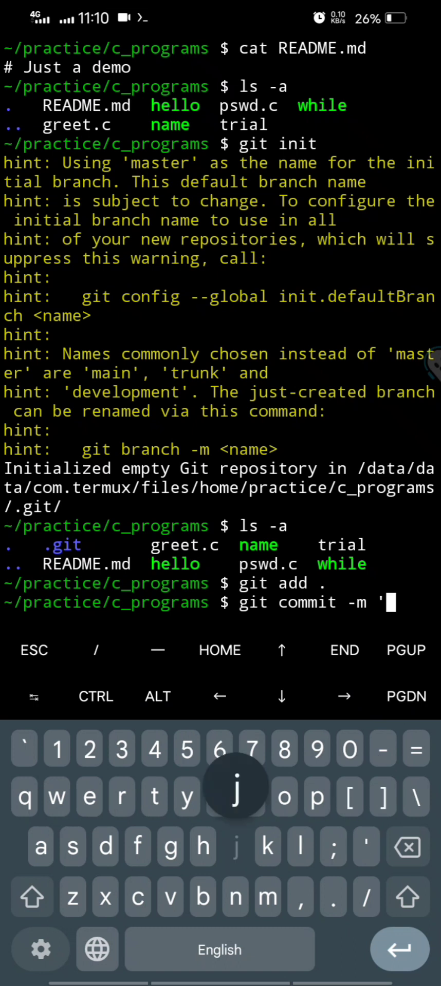
pyautogui.write('a')
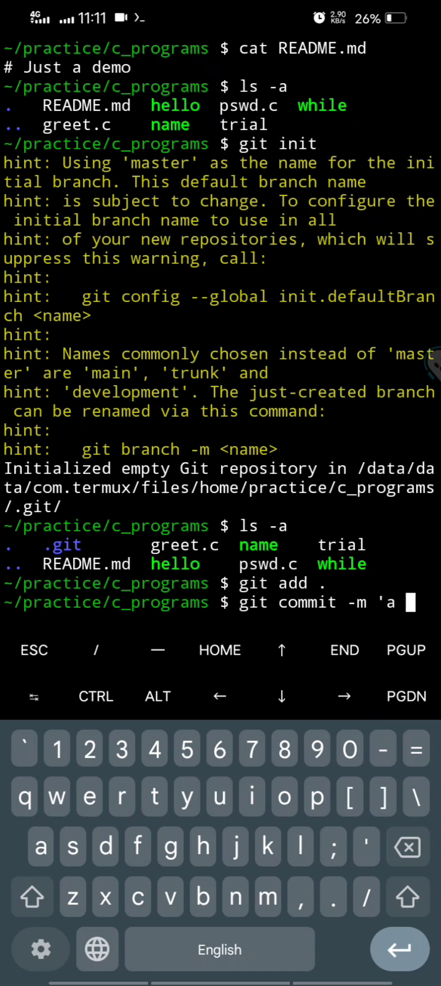
pyautogui.write('demo on')
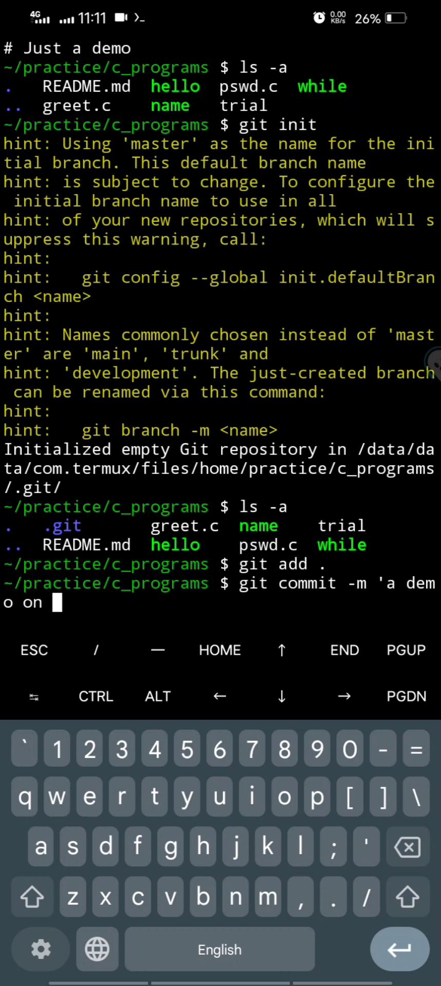
pyautogui.write("git'")
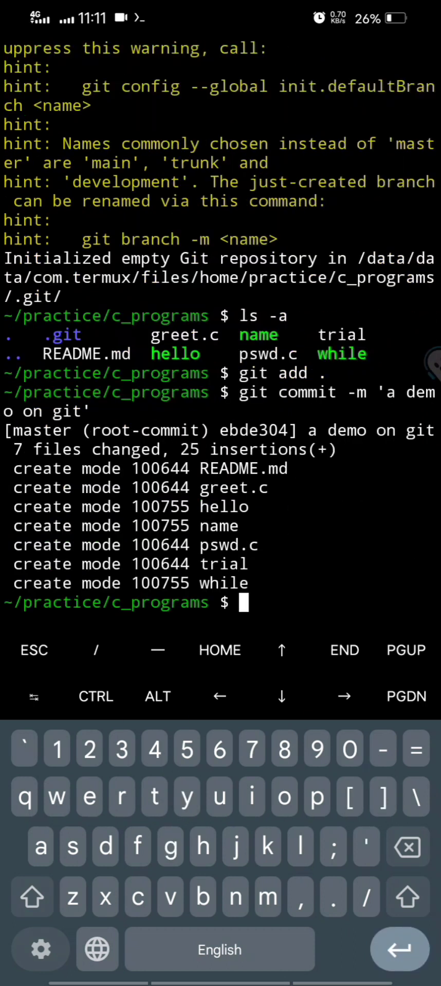
# Step: Begin git branch -M to rename the branch to demo
pyautogui.write('git bran')
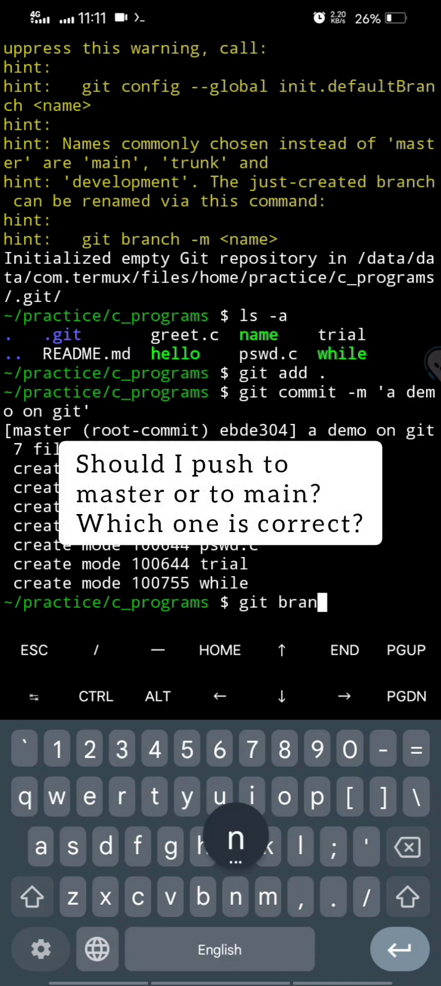
pyautogui.write('ch')
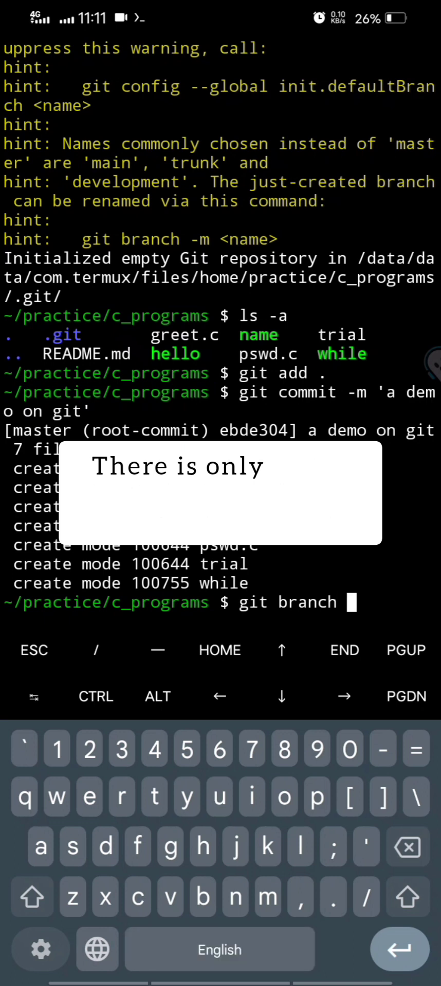
pyautogui.write('-M')
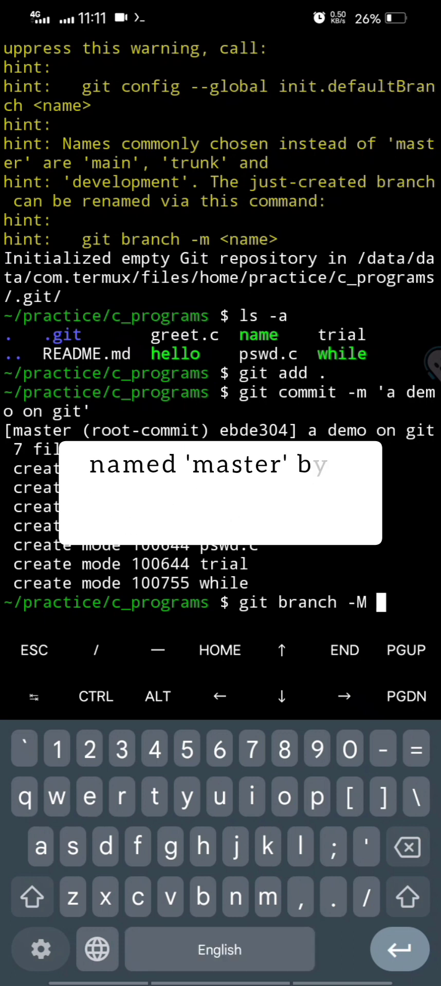
pyautogui.write('mas')
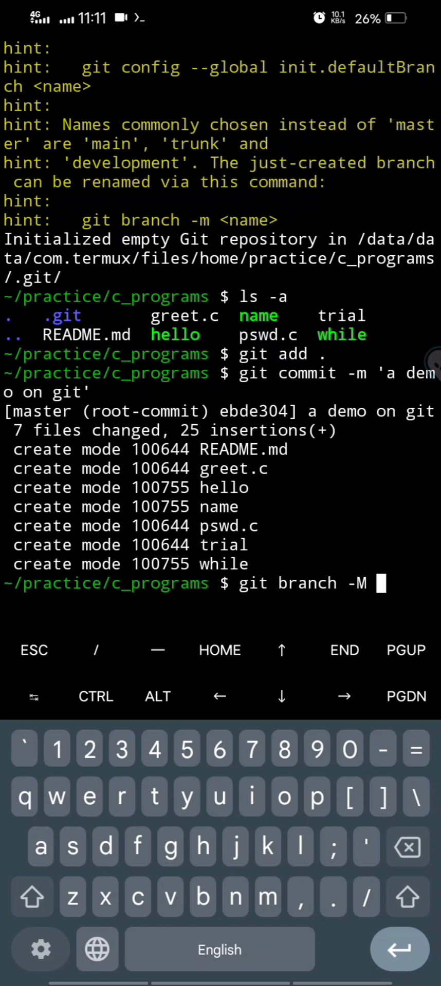
pyautogui.write('demo')
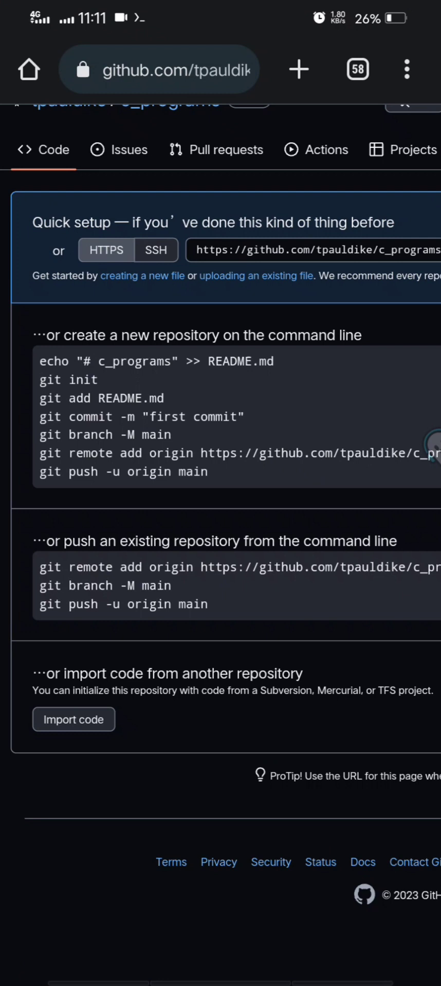
# Step: Scroll the Quick setup panel sideways to read the full c_programs HTTPS address
pyautogui.hscroll(3)
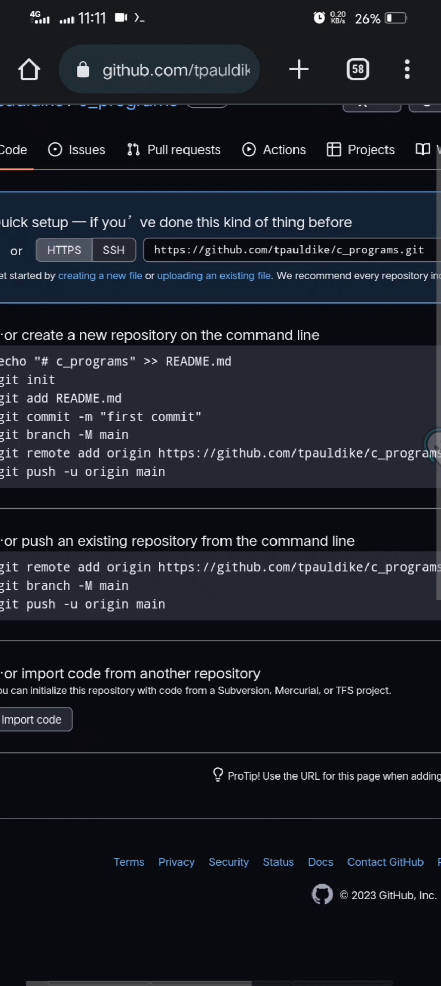
pyautogui.scroll(3)
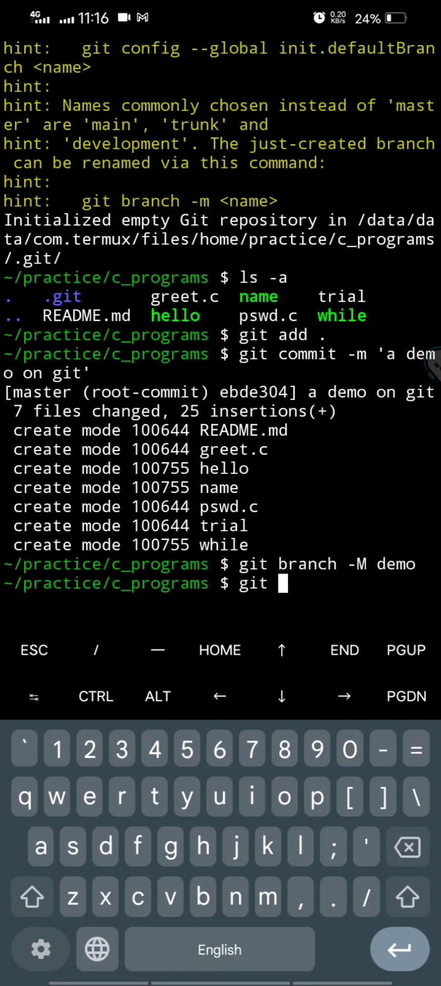
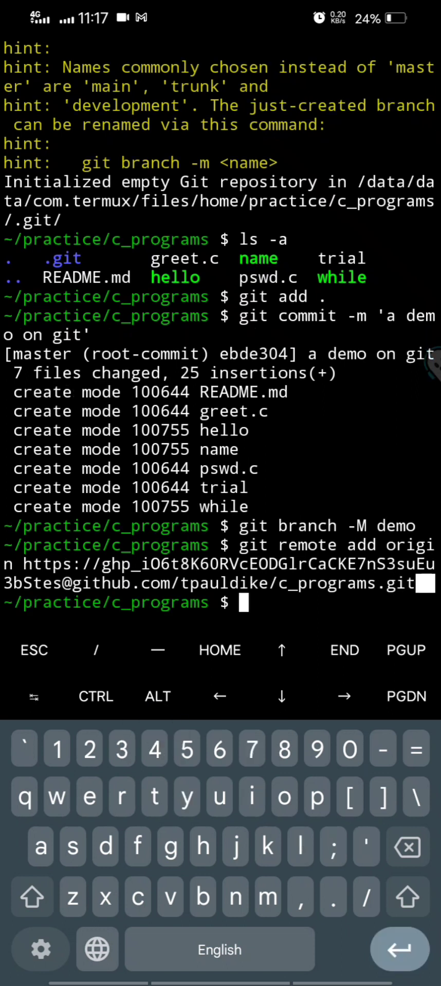
# Step: Push the demo branch to origin with upstream tracking via git push -u origin demo
pyautogui.write('git p')
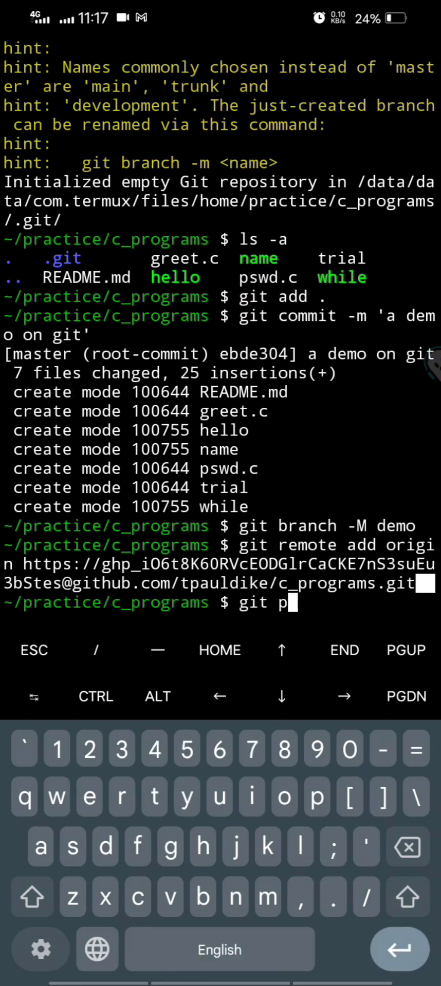
pyautogui.write('ush')
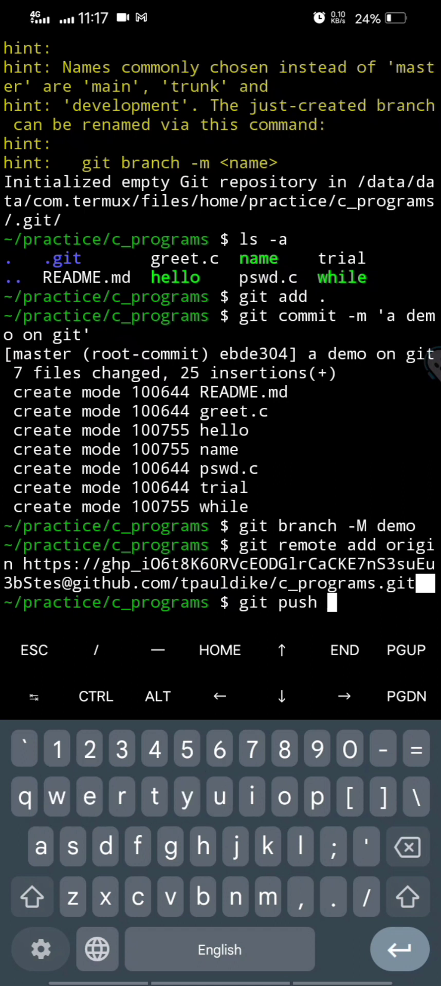
pyautogui.write('-u')
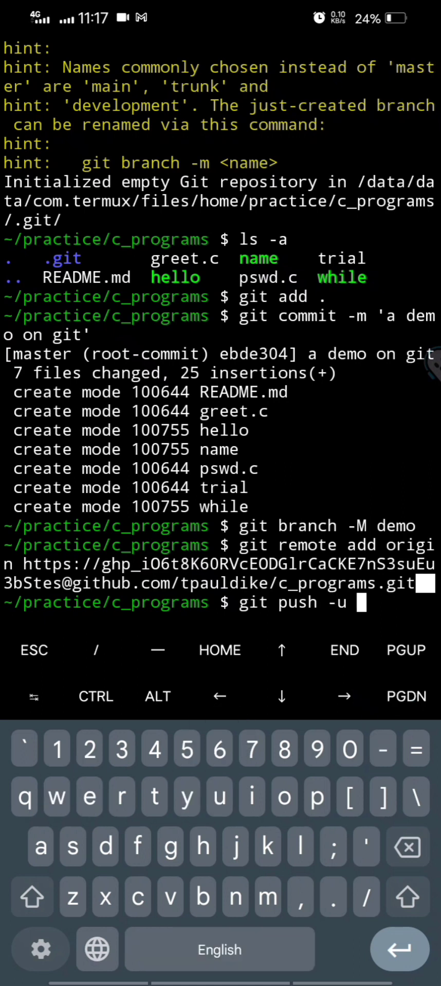
pyautogui.write('orig')
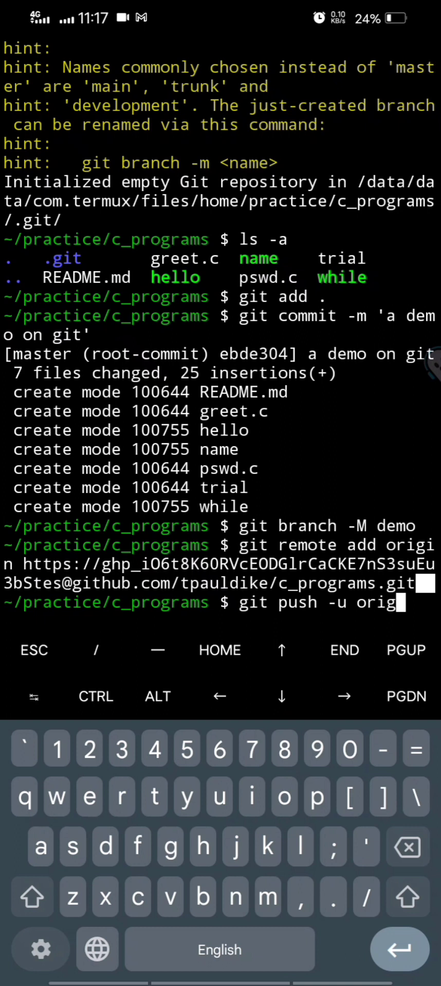
pyautogui.write('in')
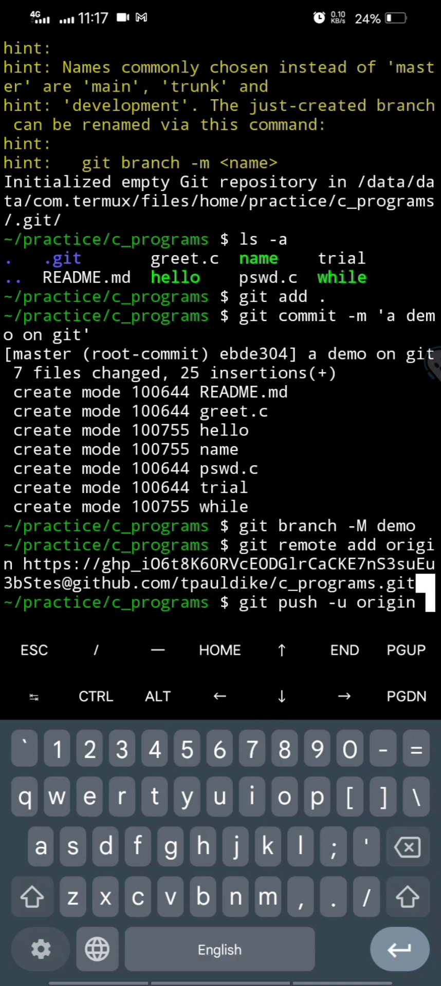
pyautogui.write('dem')
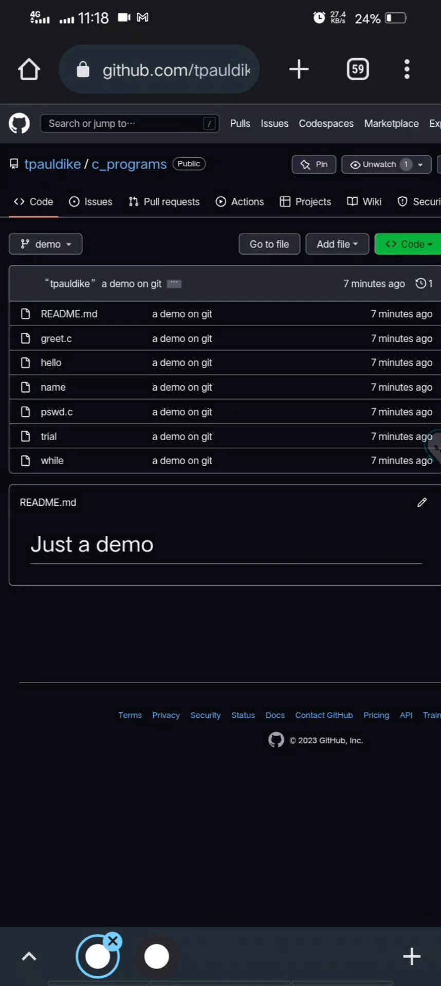
pyautogui.scroll(-3)
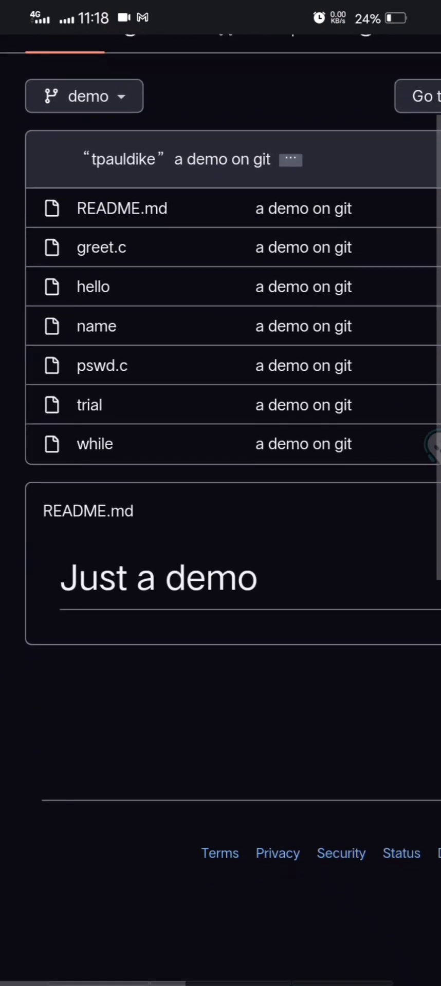
pyautogui.scroll(3)
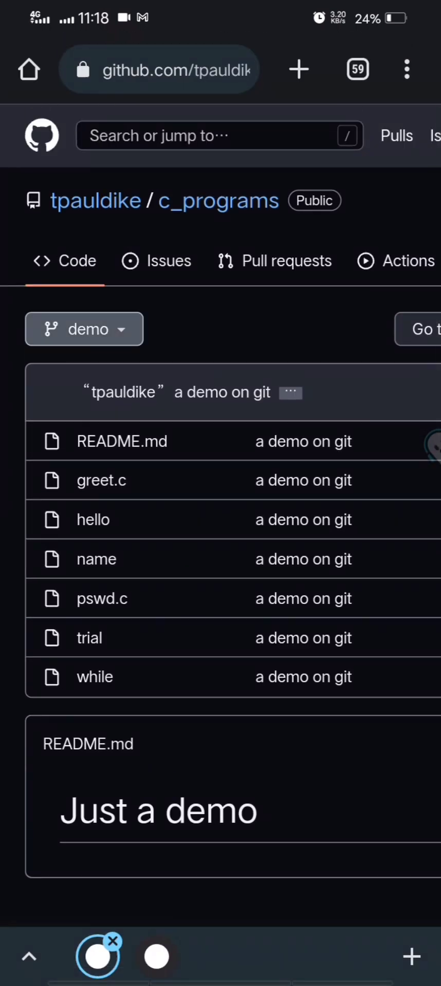